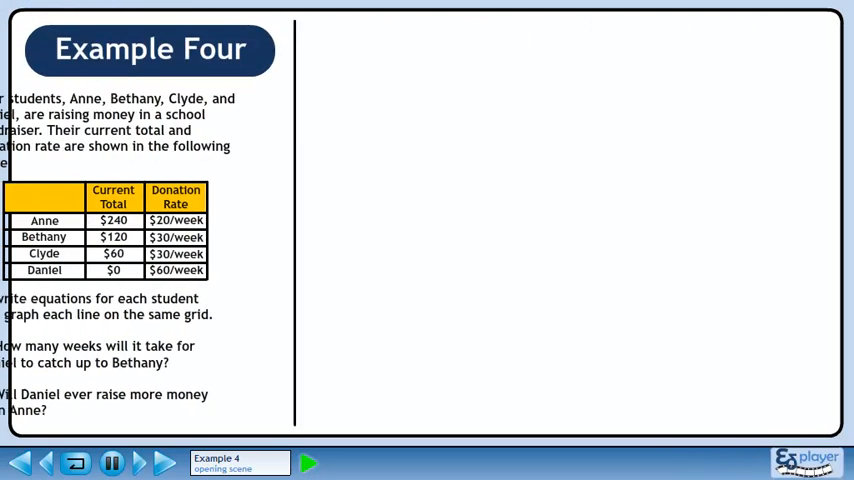
- Start narrated playback of the Example Four fundraiser problem until part a is highlighted
click(308, 462)
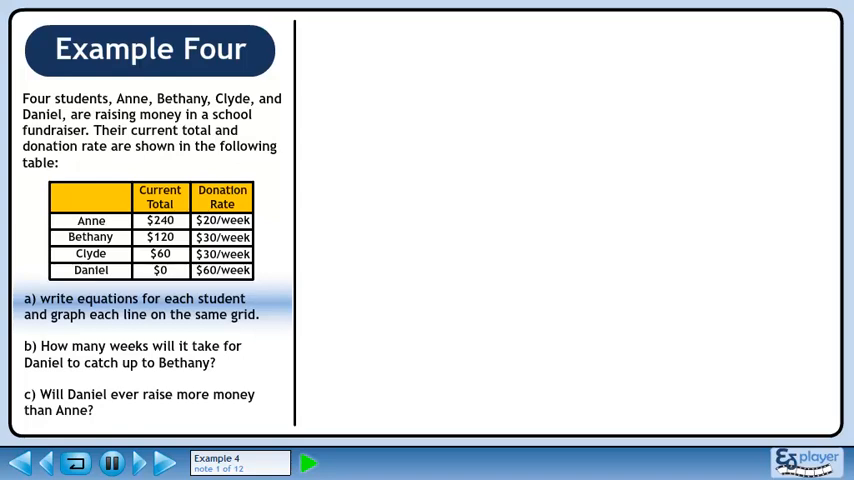
- Reveal the formula and equations A(n)=20n+240, B(n)=30n+120, C(n)=30n+60, D(n)=60n
click(308, 462)
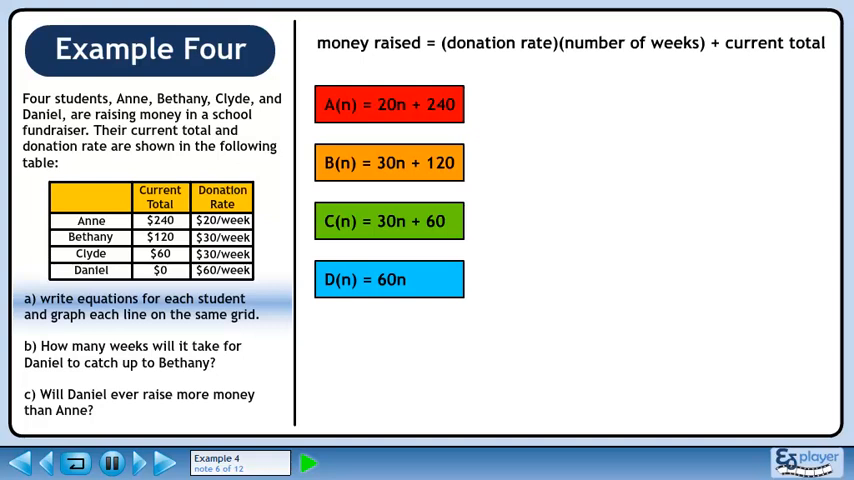
- Reveal the grid plotting all four students' money-versus-weeks lines together
click(308, 462)
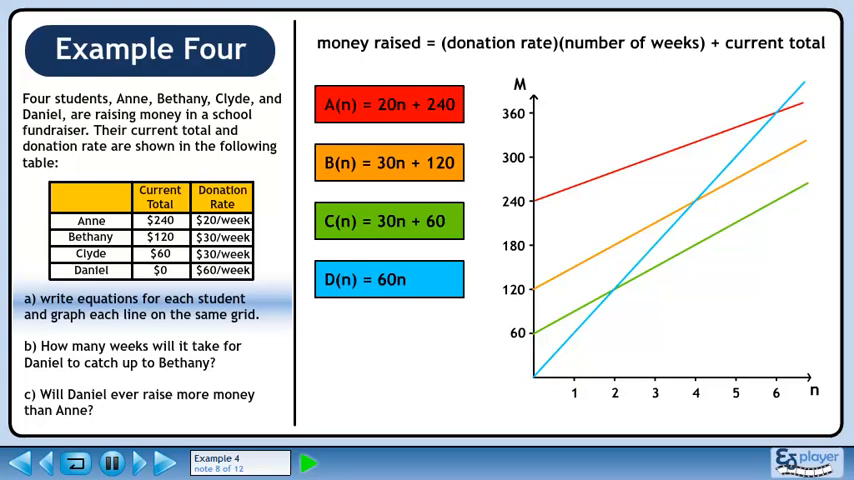
- Highlight part b and reveal the intersection showing Daniel catches Bethany after four weeks
click(308, 462)
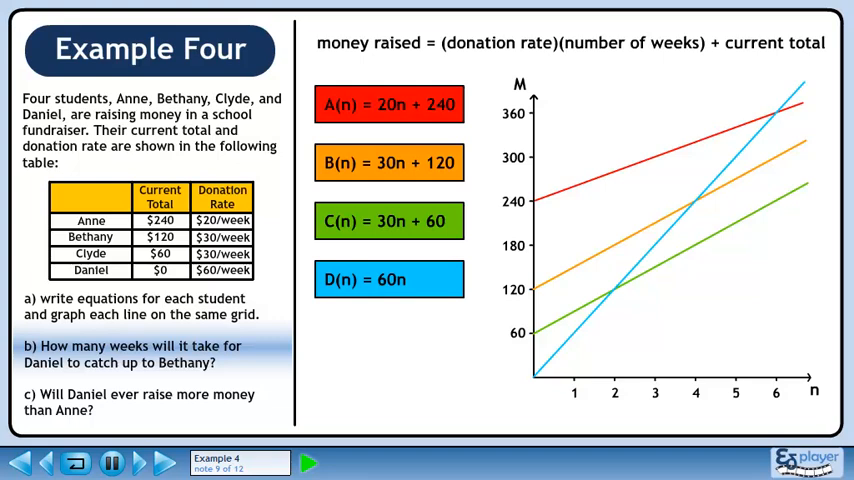
click(308, 462)
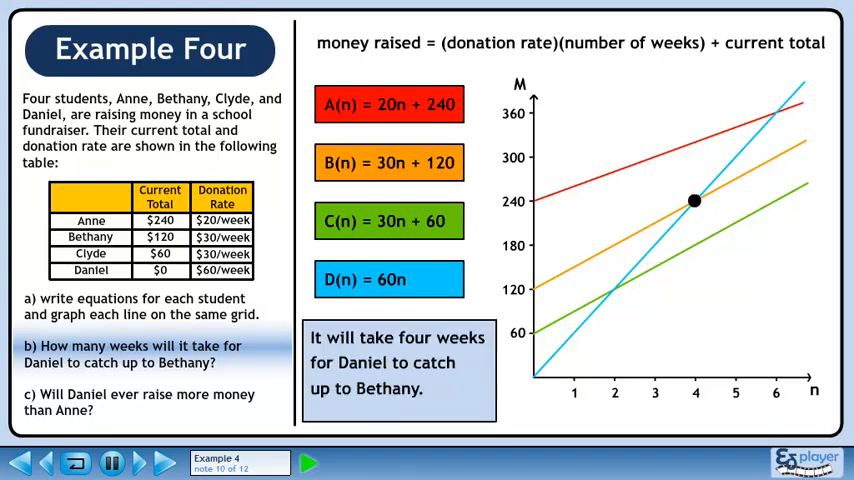